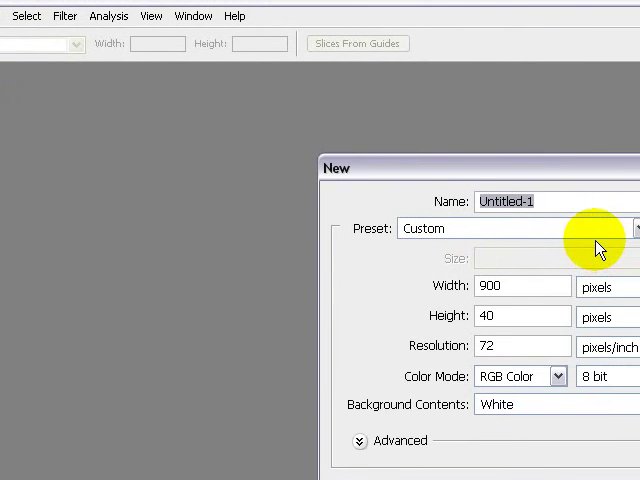
# - Create a new document from the 900 x 40 px preset, named Navigation Bar
pyautogui.click(504, 228)
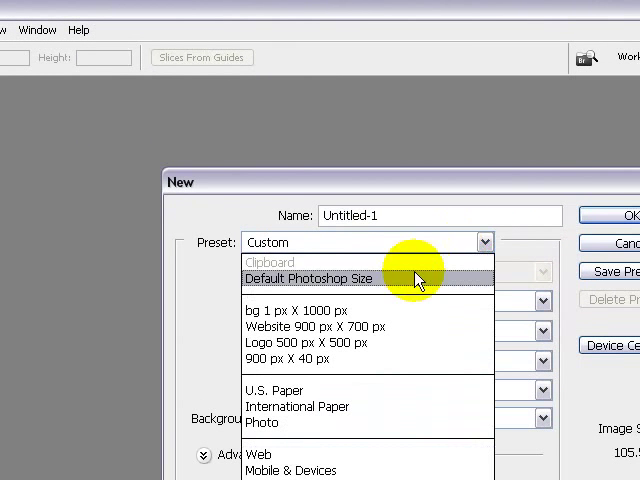
pyautogui.moveTo(310, 324)
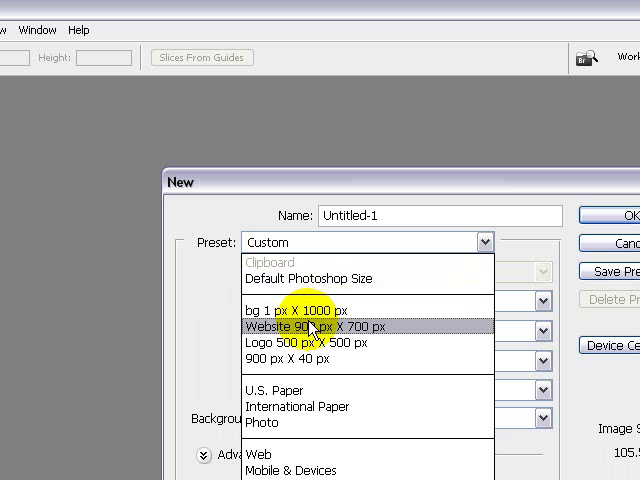
pyautogui.moveTo(280, 360)
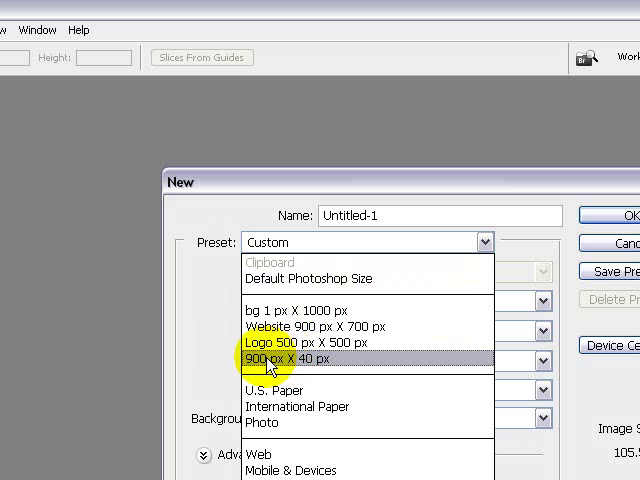
pyautogui.click(300, 360)
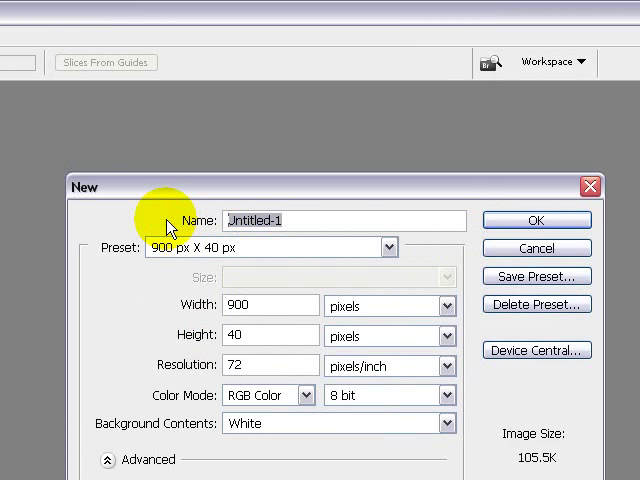
pyautogui.write('Nav')
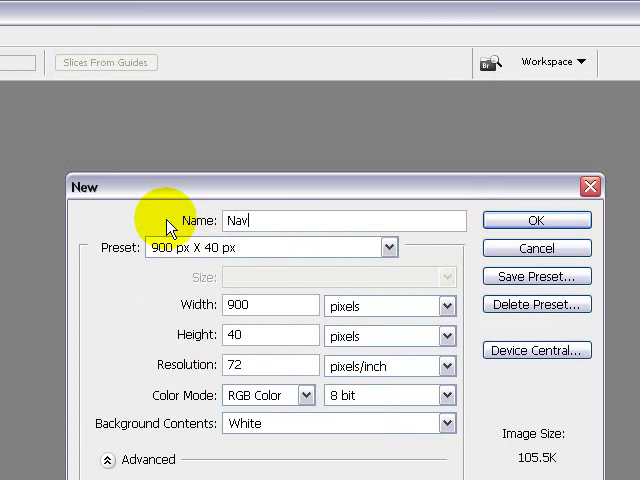
pyautogui.write('gation Bar')
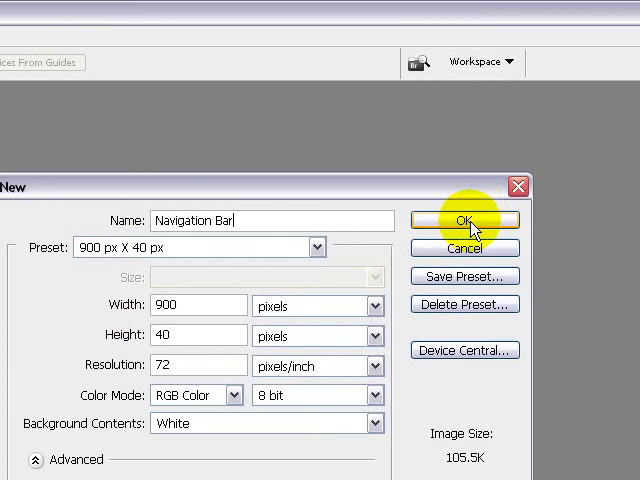
pyautogui.click(464, 220)
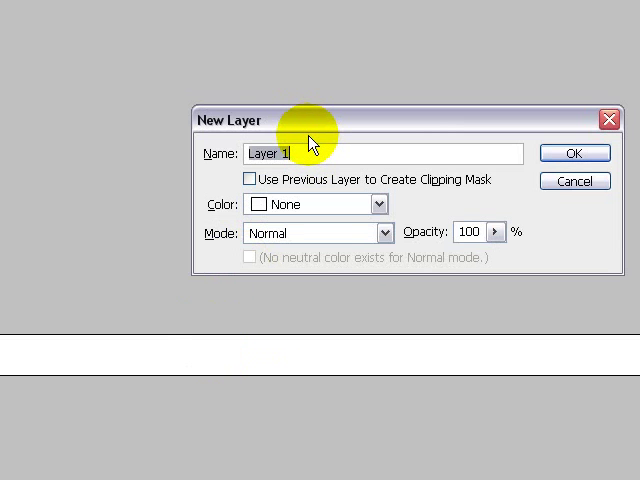
pyautogui.moveTo(192, 162)
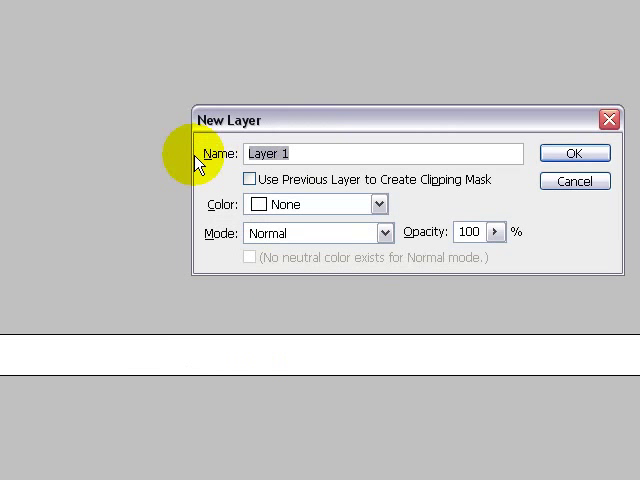
# - Add a new layer named Navigation Bar
pyautogui.write('Navigation')
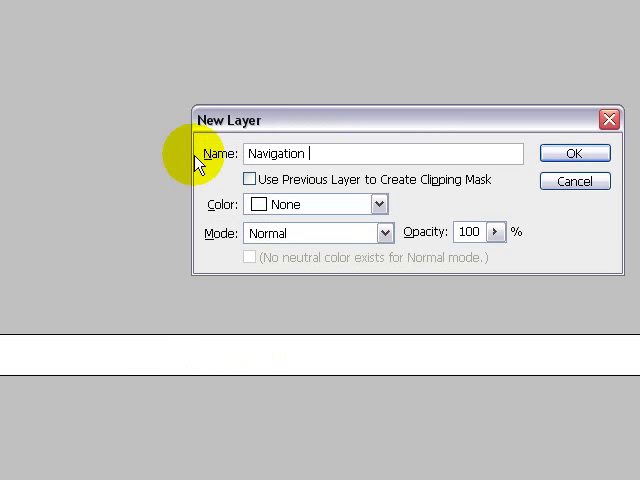
pyautogui.write('Bar')
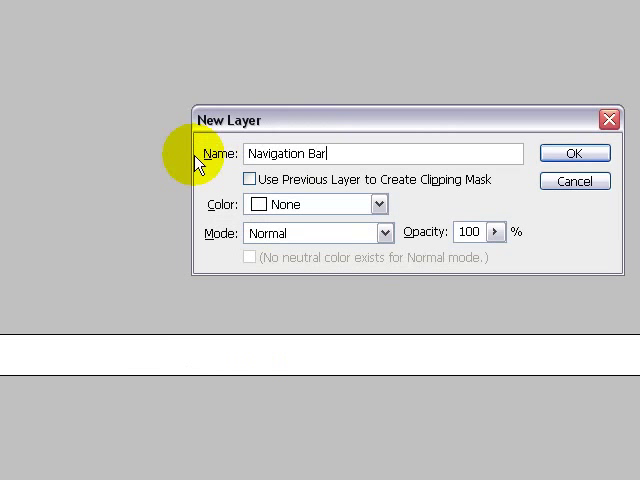
pyautogui.click(574, 152)
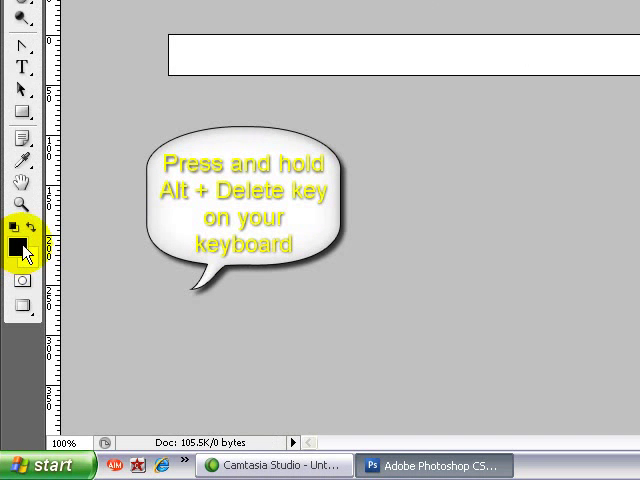
# - Fill the Navigation Bar layer with the foreground colour (Alt+Delete)
pyautogui.press('alt+Delete')
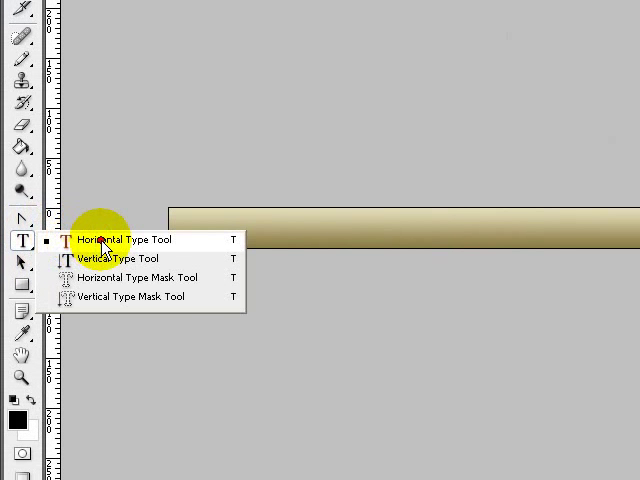
# - Choose the Horizontal Type Tool at 10 pt with white text colour
pyautogui.click(130, 240)
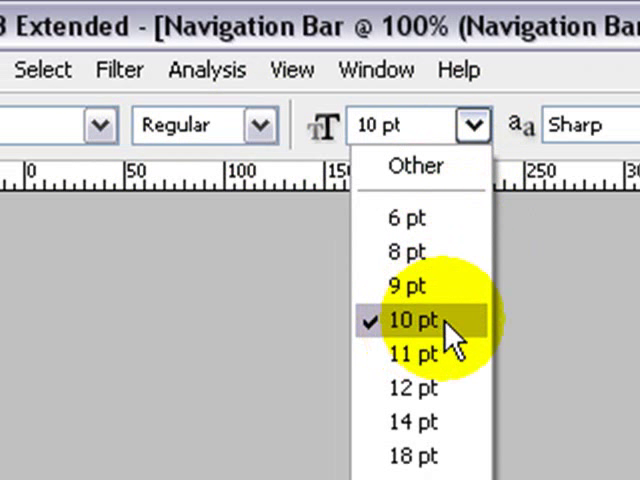
pyautogui.click(472, 124)
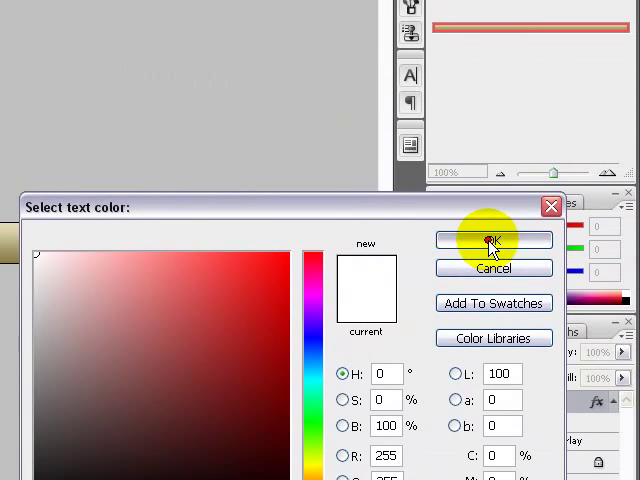
pyautogui.click(492, 240)
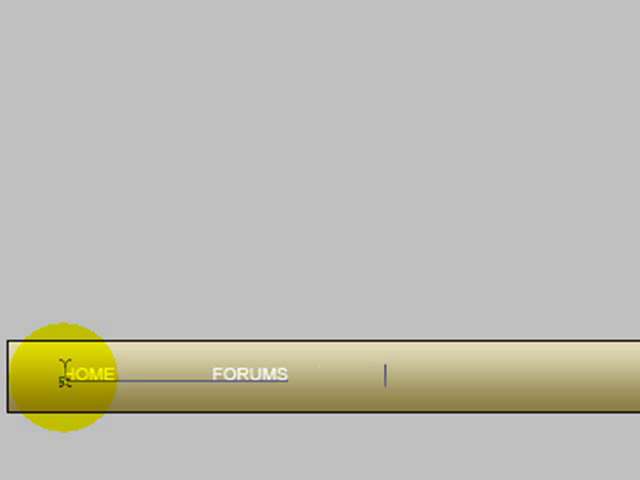
# - Type the MEMBERS and DOWNLOADS menu labels on the bar
pyautogui.write('MEMBERS')
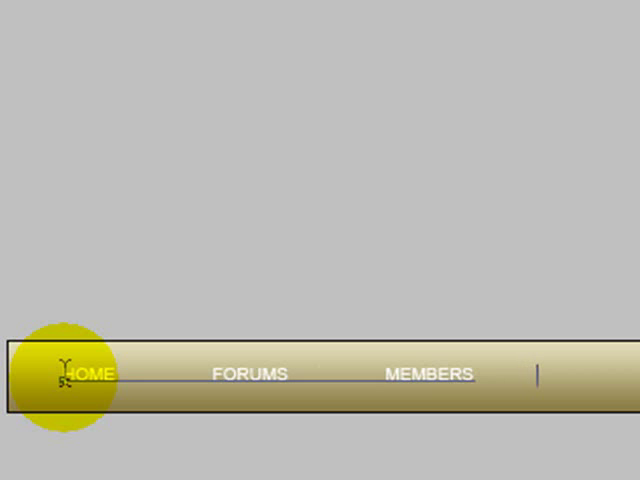
pyautogui.write('DOWN')
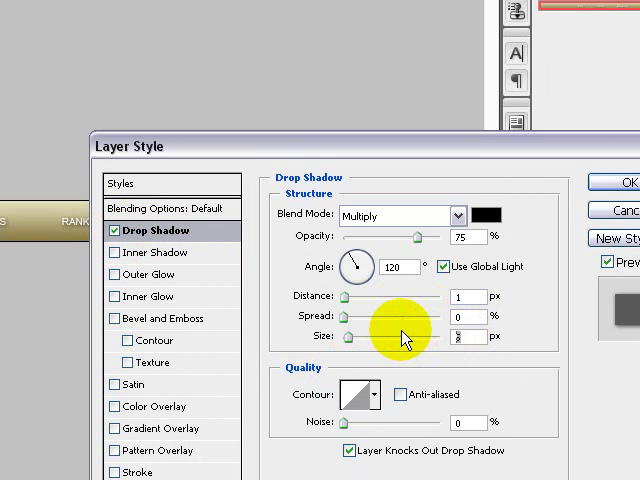
pyautogui.moveTo(412, 316)
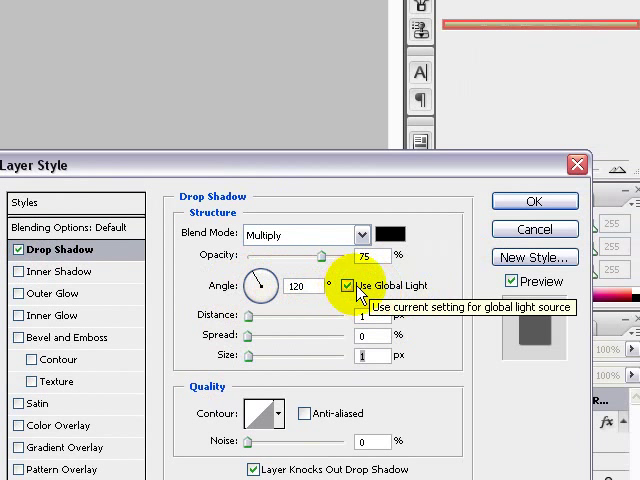
# - Apply a 75% opacity drop shadow with 1 px distance and size to the text
pyautogui.click(536, 200)
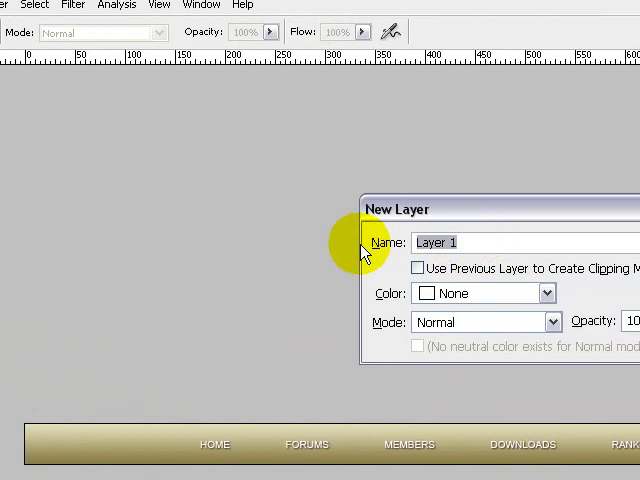
# - Create a new layer named Separator for the menu dividers
pyautogui.write('s')
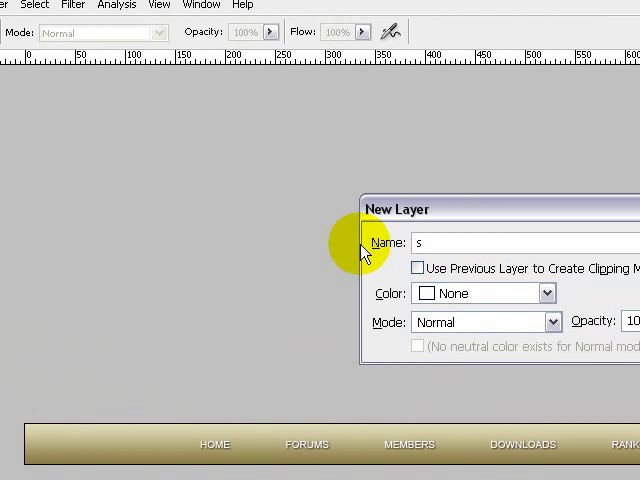
pyautogui.write('EP')
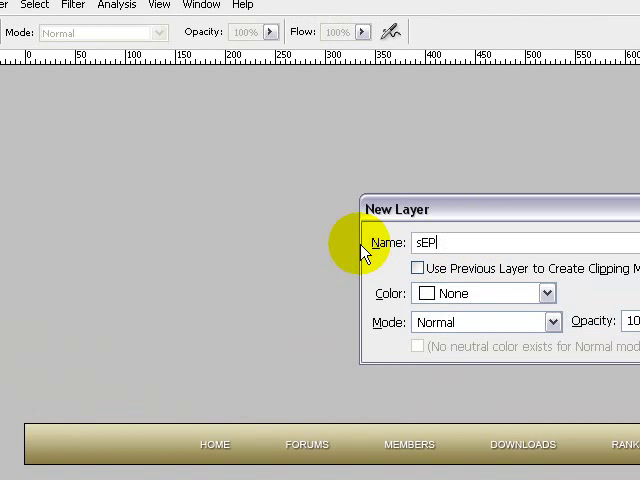
pyautogui.press('ctrl+a')
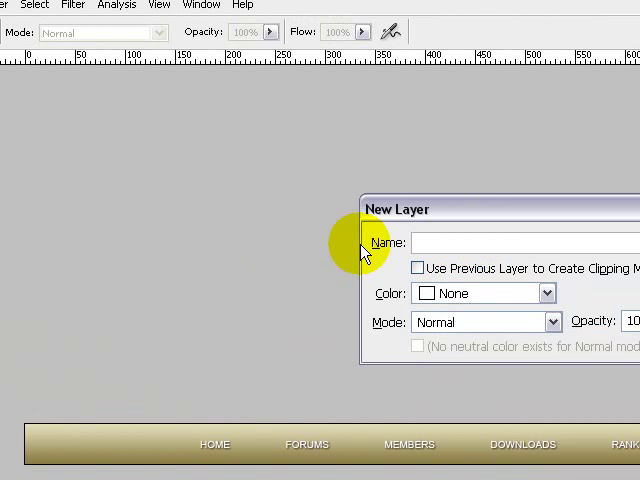
pyautogui.write('Sepat')
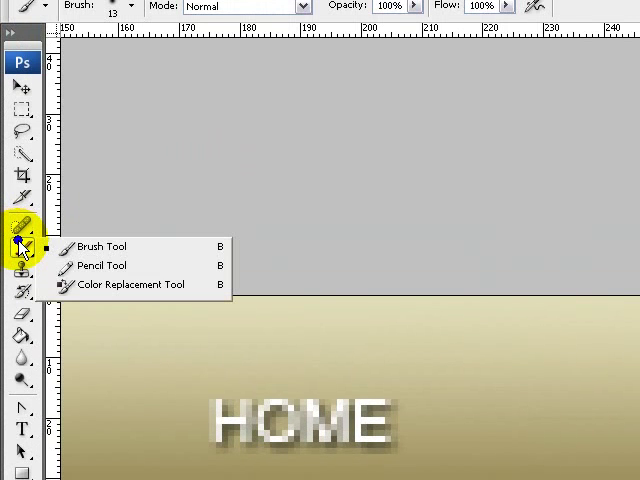
pyautogui.click(100, 246)
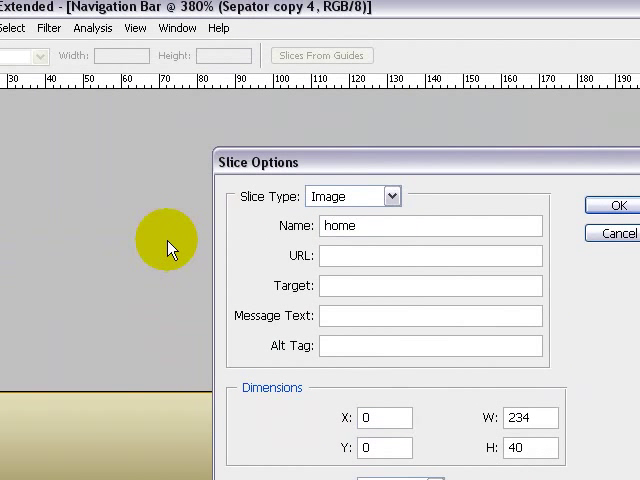
# - Name the HOME slice home
pyautogui.click(612, 204)
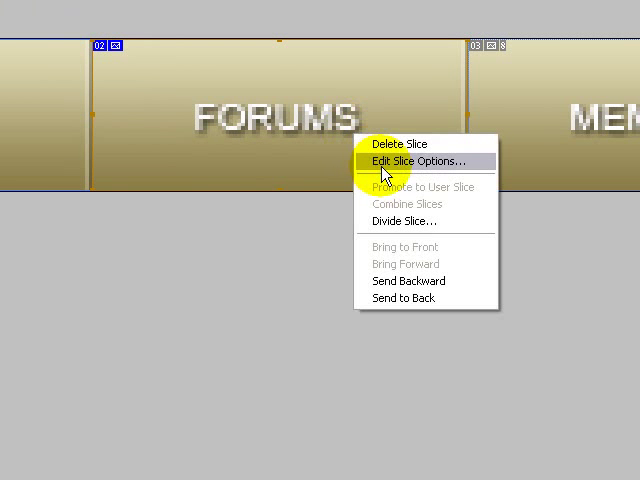
# - Name the remaining slices forums through contact after their menu items
pyautogui.click(406, 160)
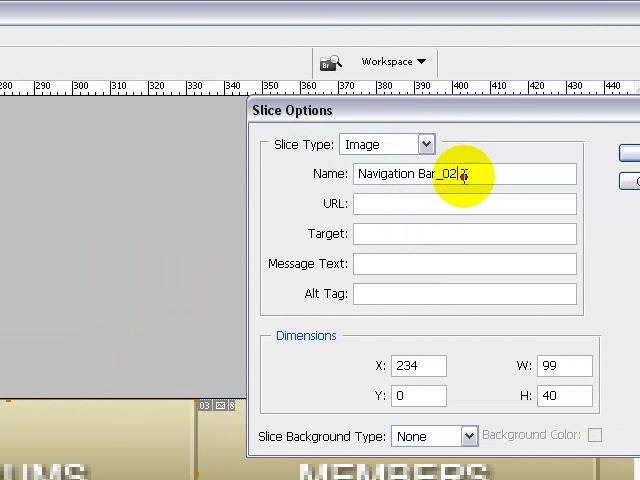
pyautogui.write('forums')
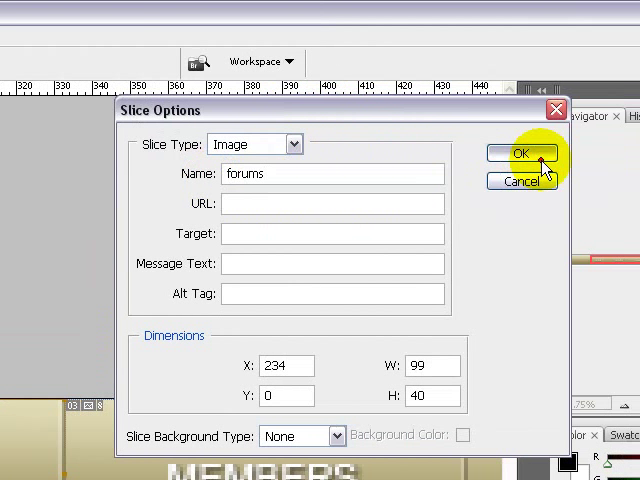
pyautogui.click(520, 152)
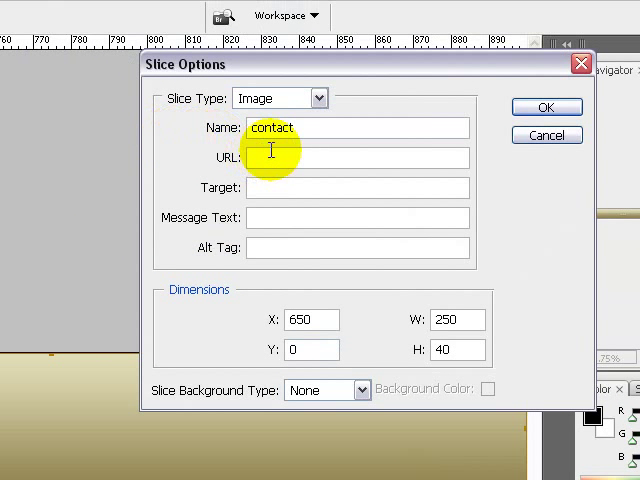
pyautogui.click(548, 108)
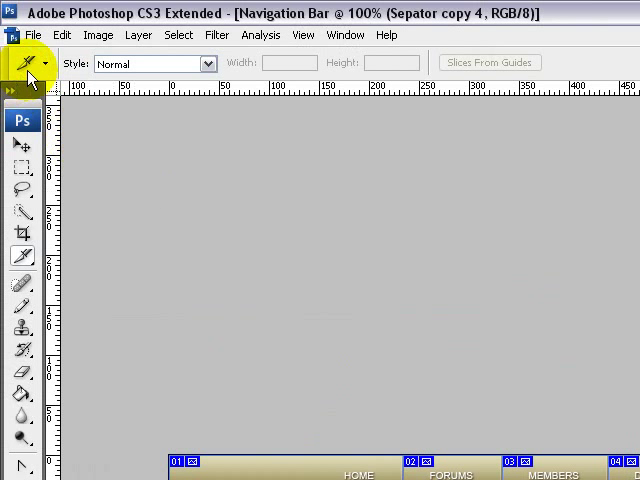
# - Save for Web & Devices with the GIF 128 Dithered preset
pyautogui.click(32, 36)
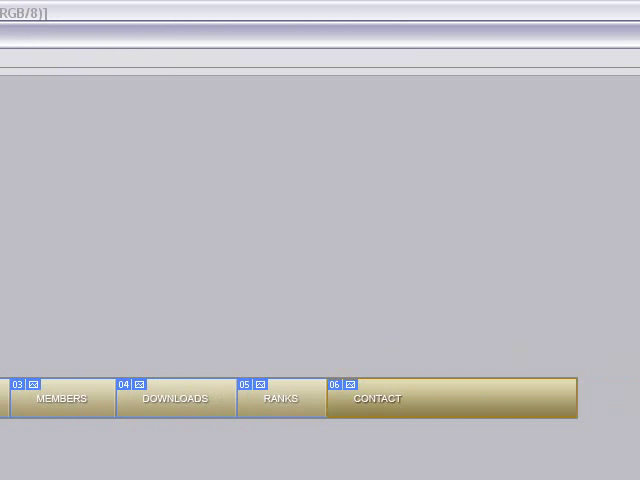
pyautogui.click(542, 160)
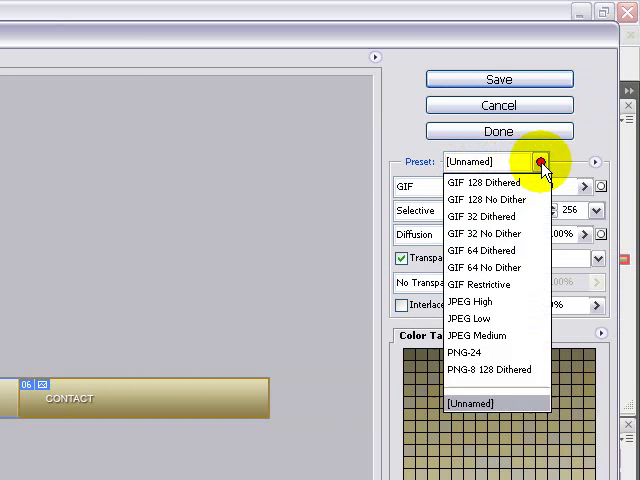
pyautogui.moveTo(484, 182)
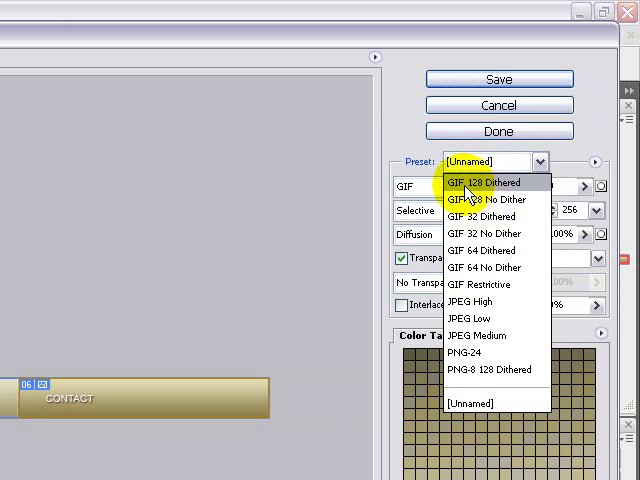
pyautogui.moveTo(470, 196)
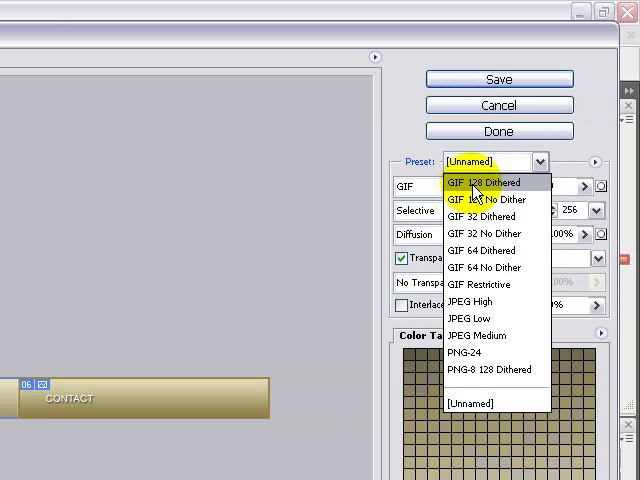
pyautogui.click(476, 184)
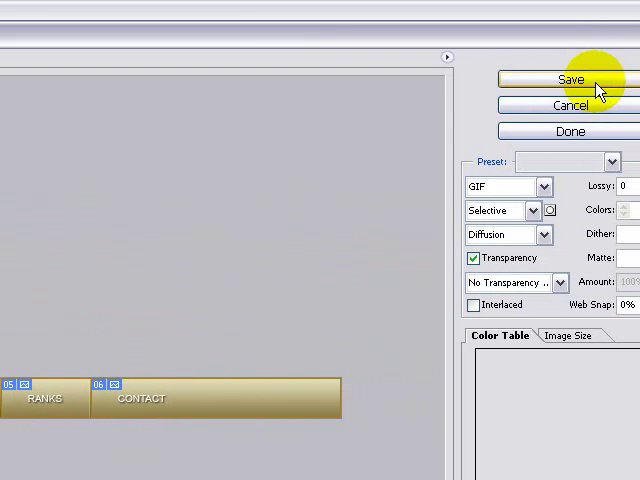
# - Save as navigation-bar.html with type HTML and Images, replacing the existing file
pyautogui.click(568, 80)
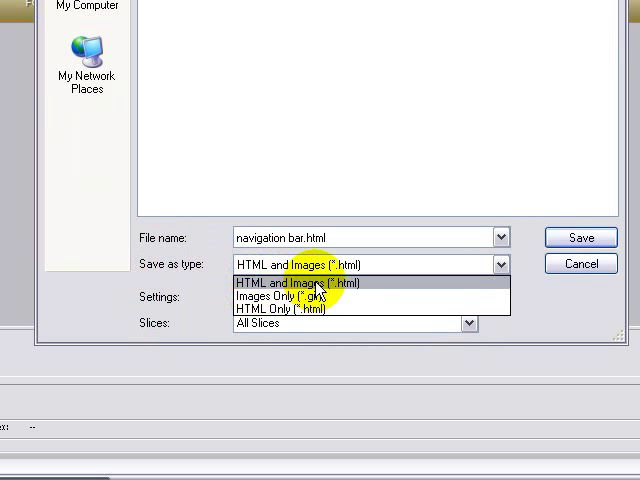
pyautogui.click(296, 284)
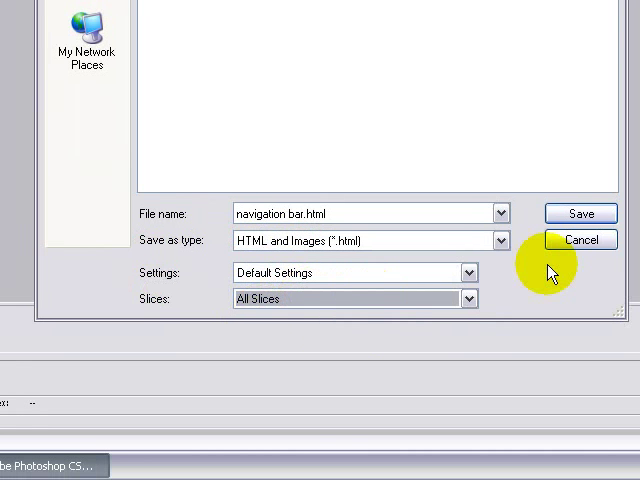
pyautogui.click(580, 212)
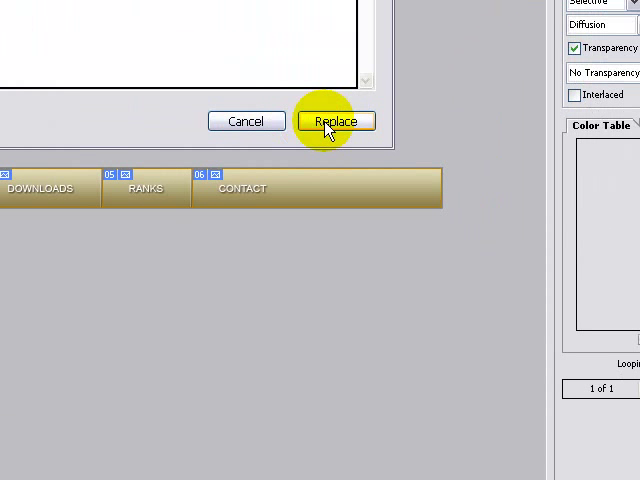
pyautogui.click(336, 120)
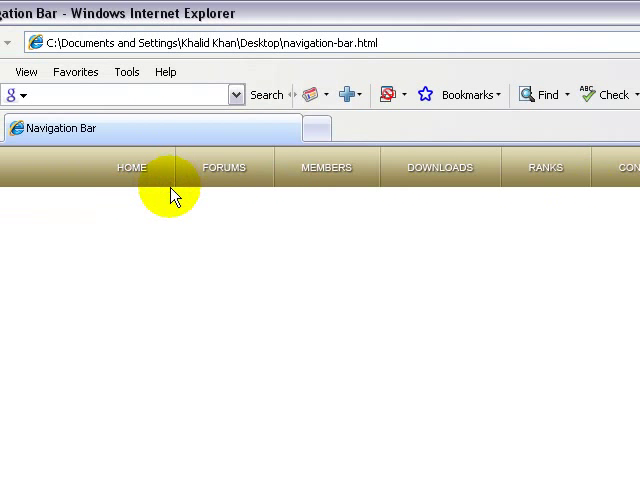
pyautogui.moveTo(184, 196)
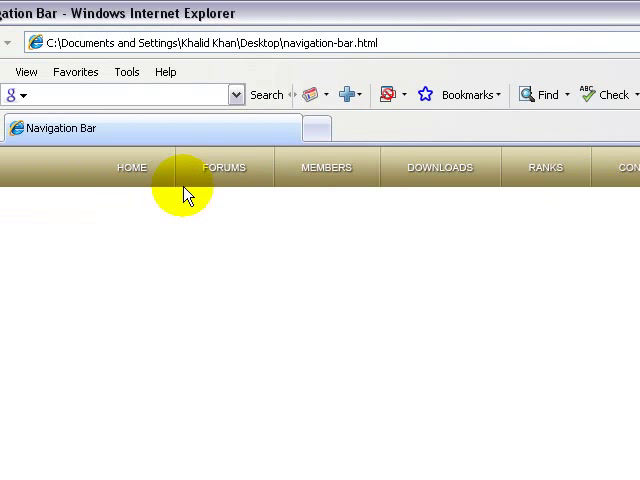
pyautogui.moveTo(178, 212)
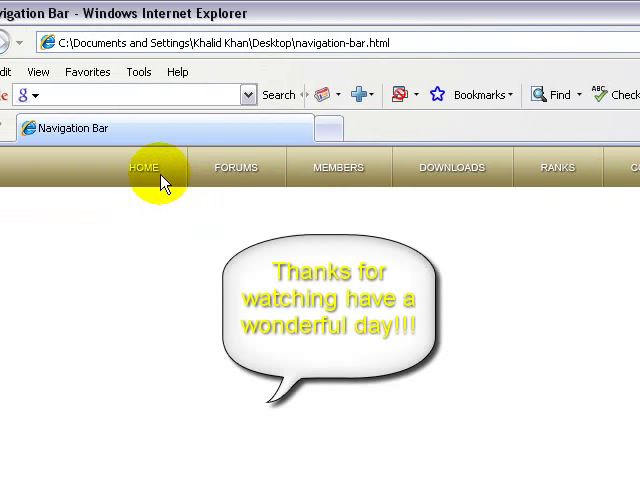
pyautogui.moveTo(196, 196)
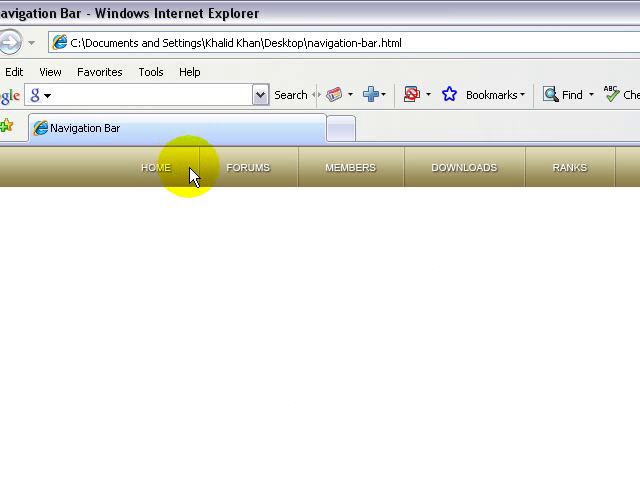
pyautogui.moveTo(336, 230)
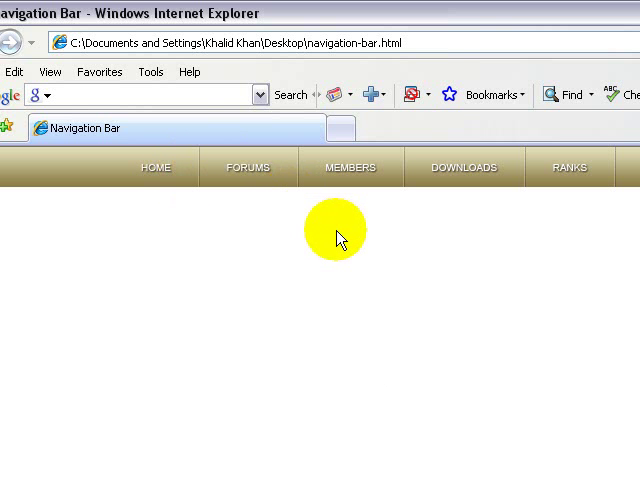